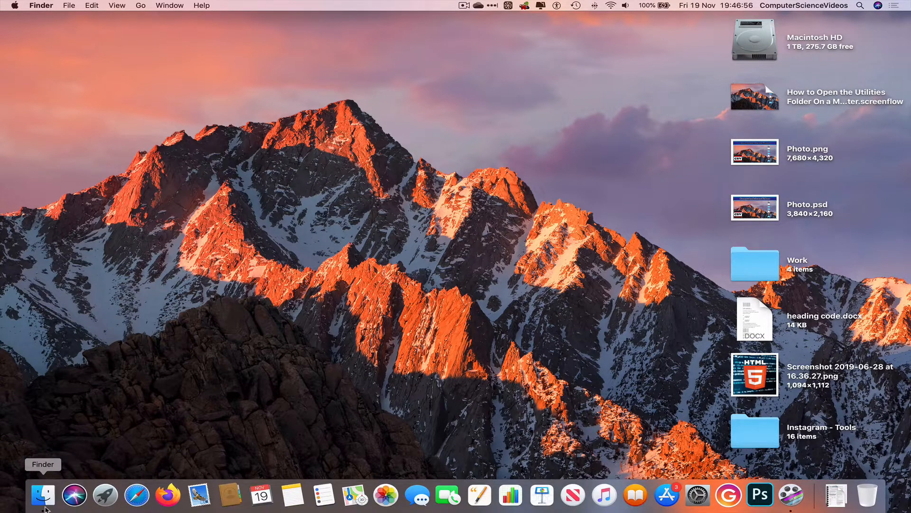
Open a Finder window on Documents, browse the Edit menu, then show the Go menu.
click(42, 495)
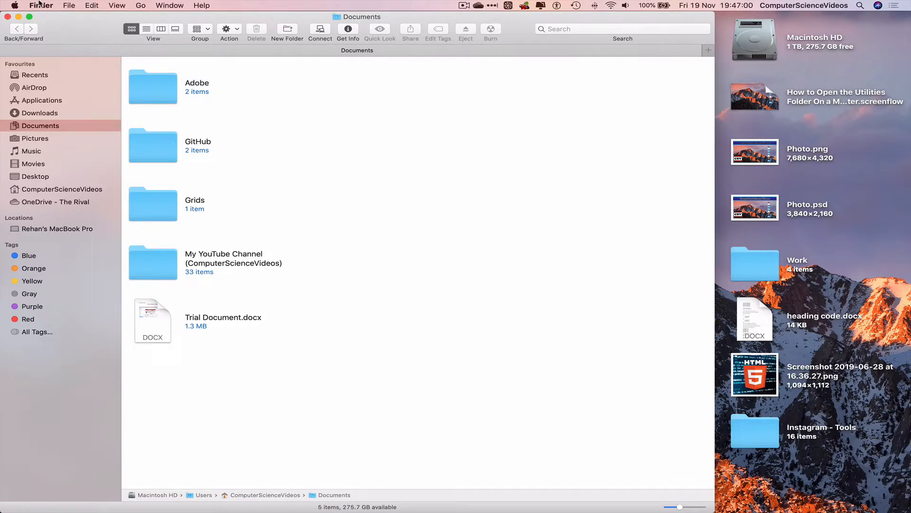
click(91, 5)
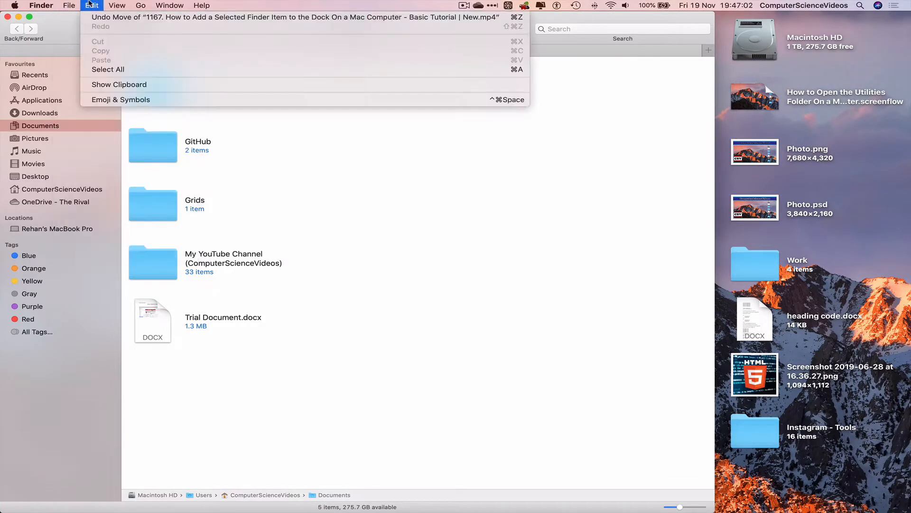
click(141, 5)
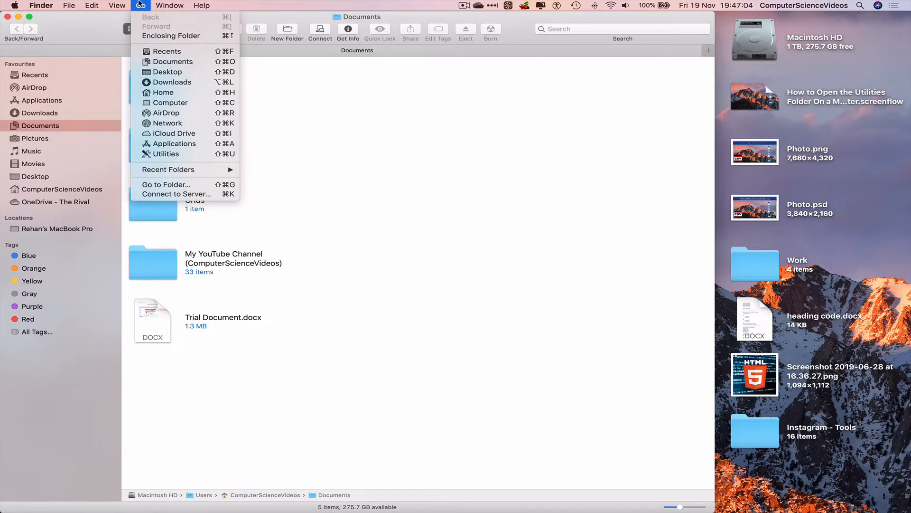
mouse_move(166, 154)
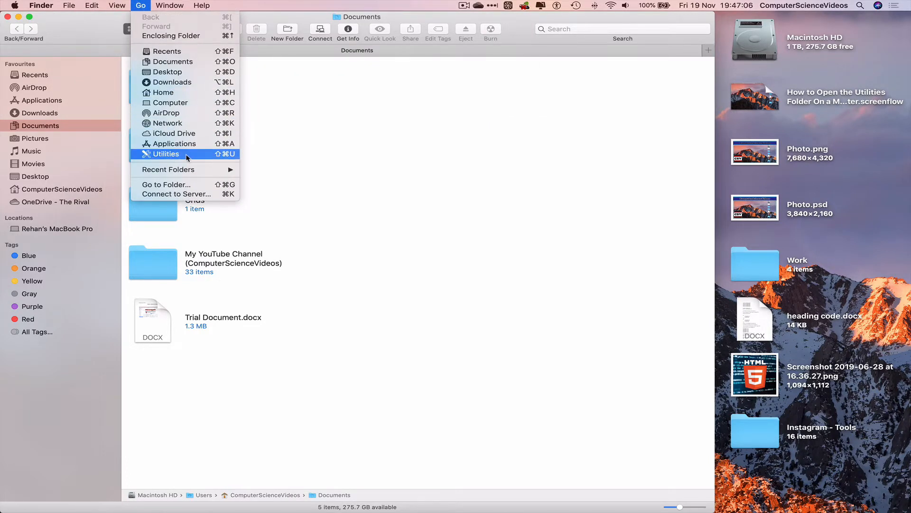
Open Utilities from the Go menu, scroll its 27 items, then close the window.
click(165, 153)
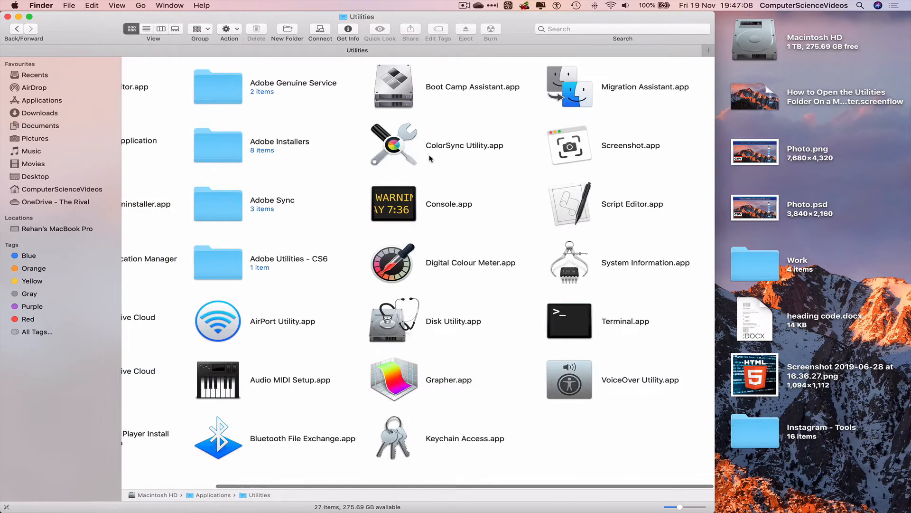
scroll(left, 3)
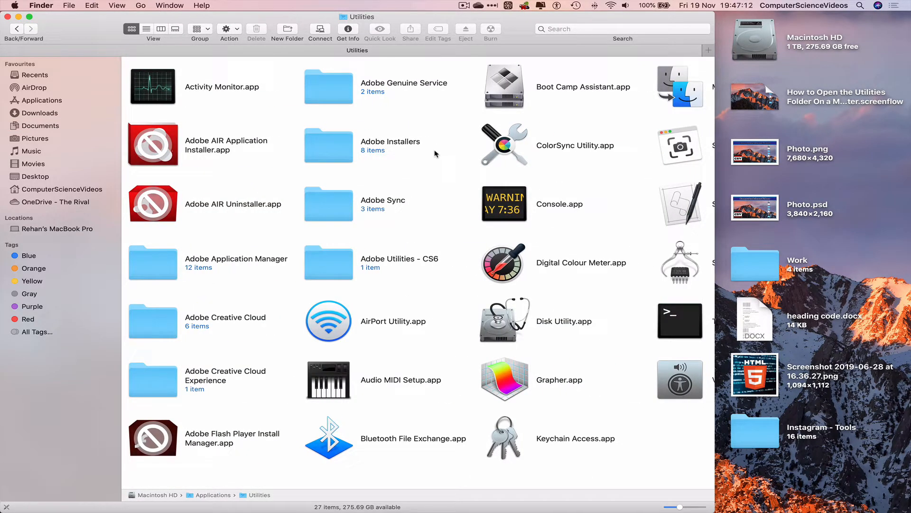
click(7, 17)
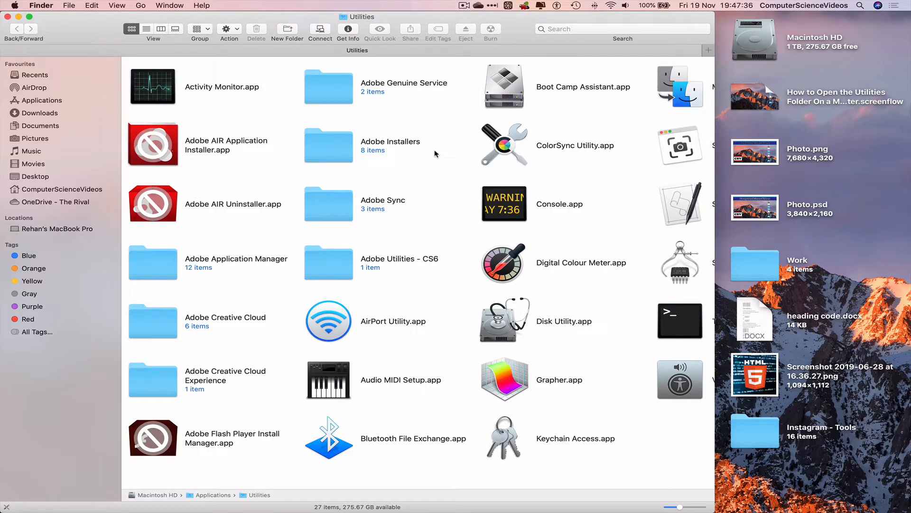
click(8, 17)
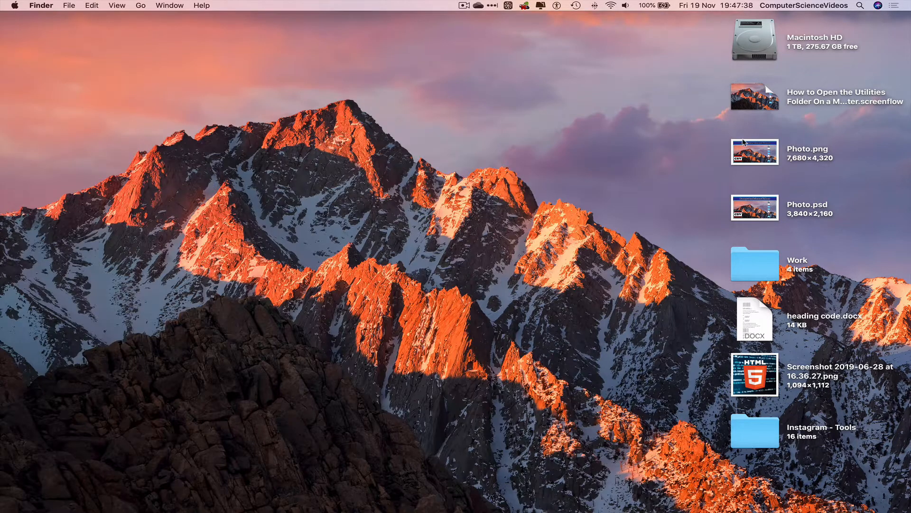
mouse_move(564, 96)
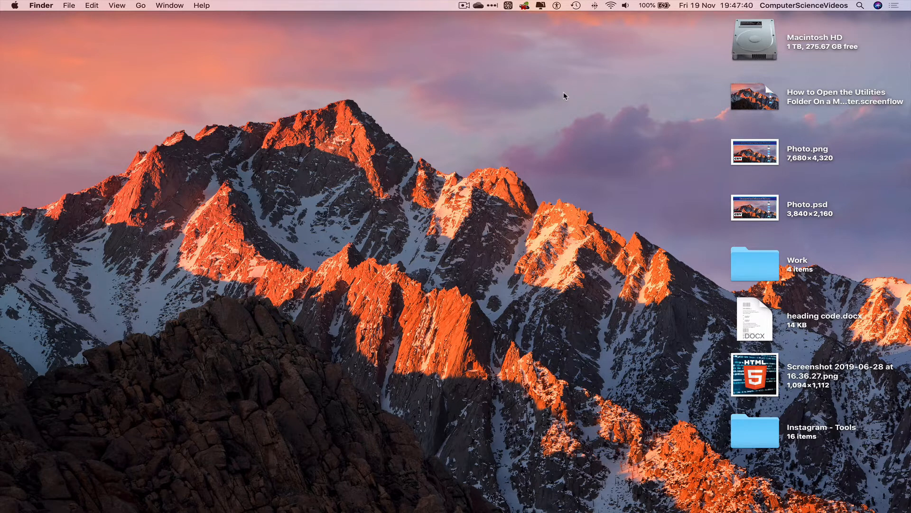